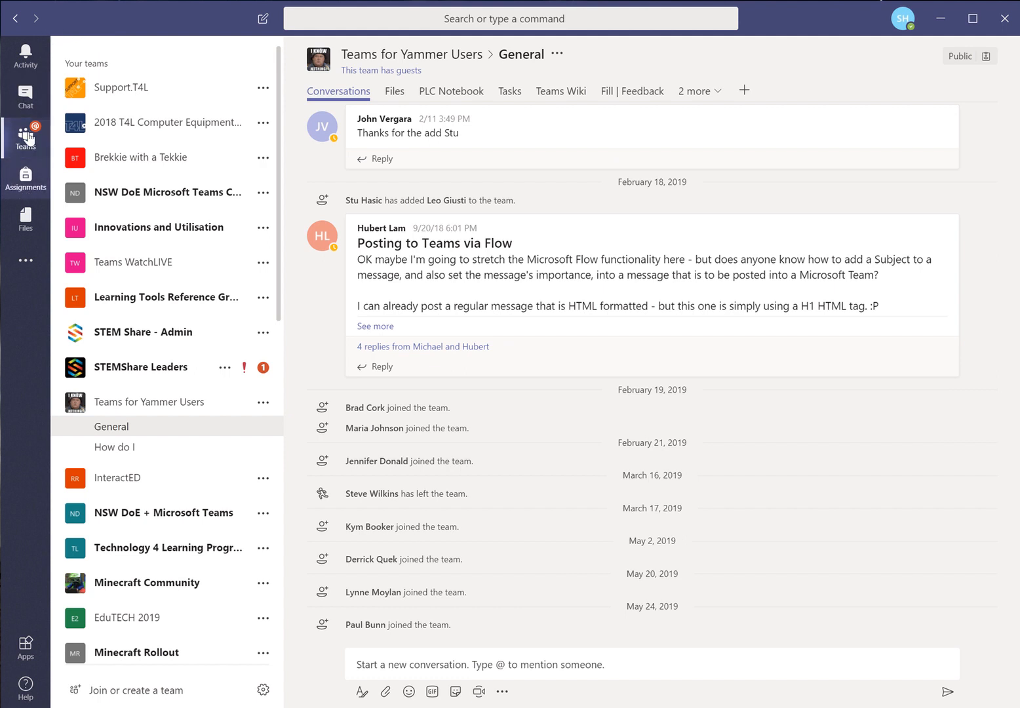
{"action": "mouse_move", "coordinate": [44, 123]}
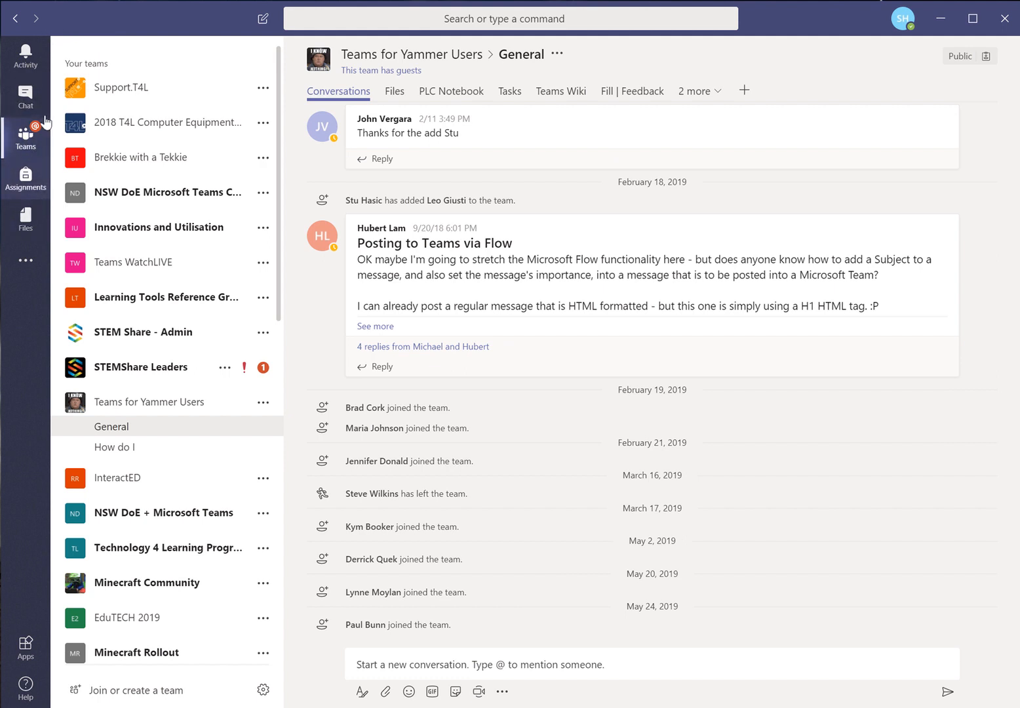
{"action": "mouse_move", "coordinate": [26, 218]}
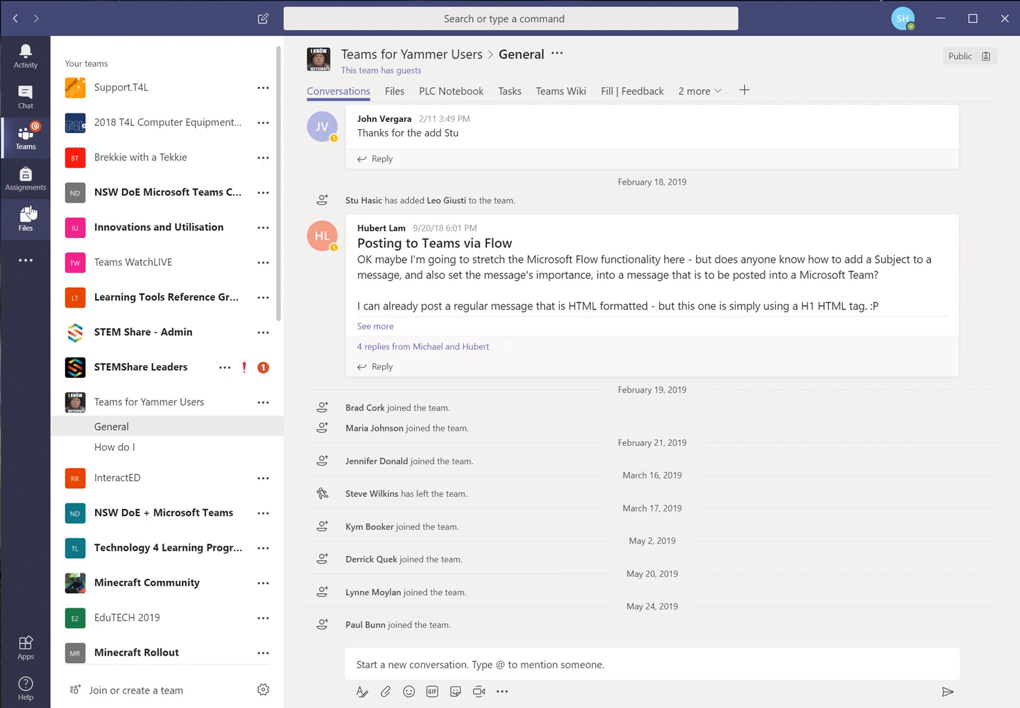
{"action": "mouse_move", "coordinate": [25, 177]}
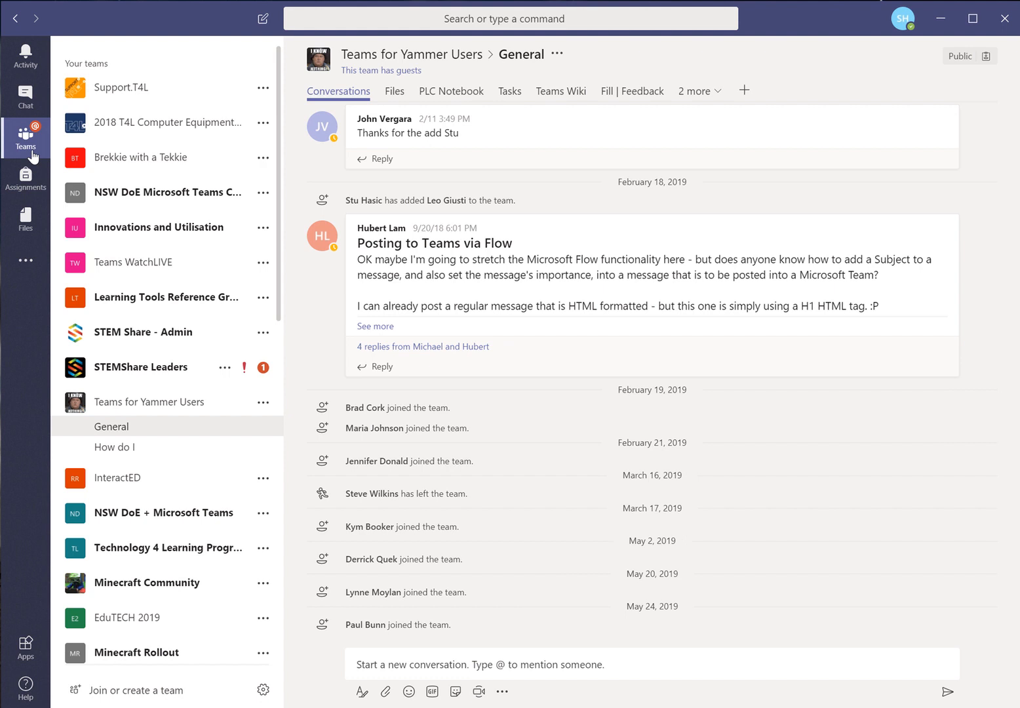
{"action": "mouse_move", "coordinate": [25, 131]}
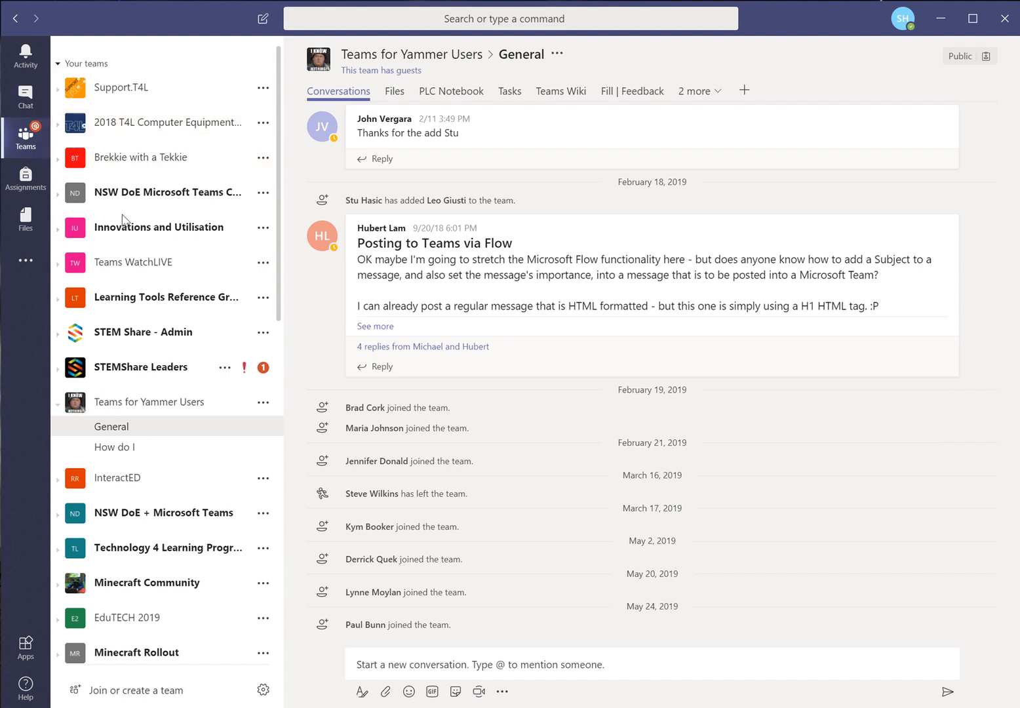
- Give the General channel post the subject 'Team Meeting at 11am on Friday 31 May 2019'
{"action": "scroll", "scroll_direction": "down", "scroll_amount": 3}
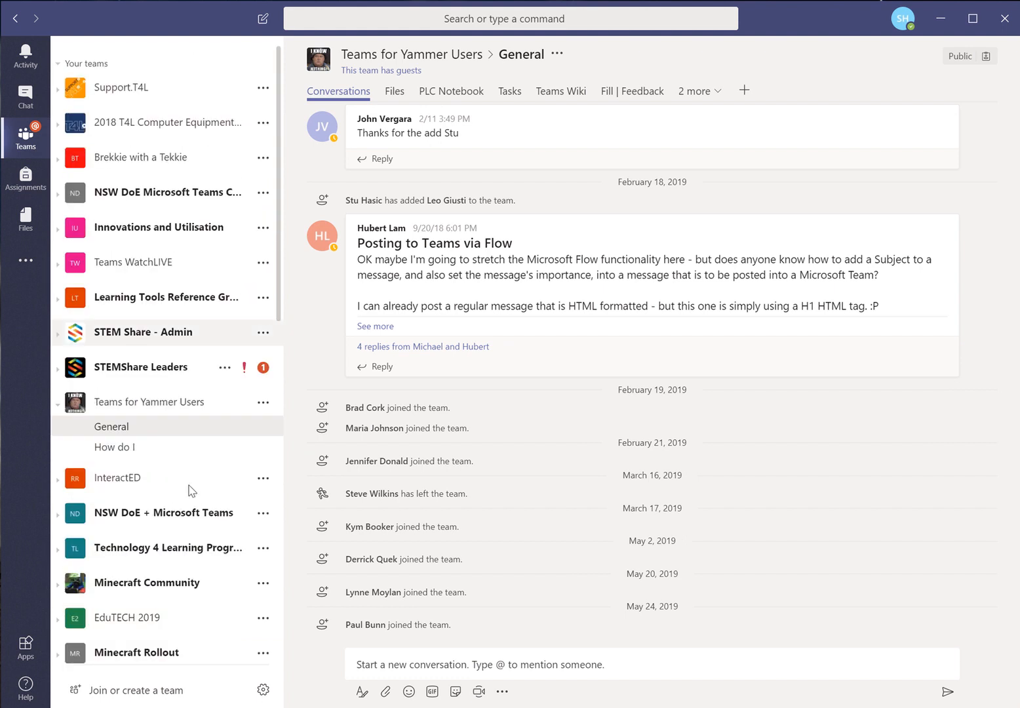
{"action": "mouse_move", "coordinate": [119, 427]}
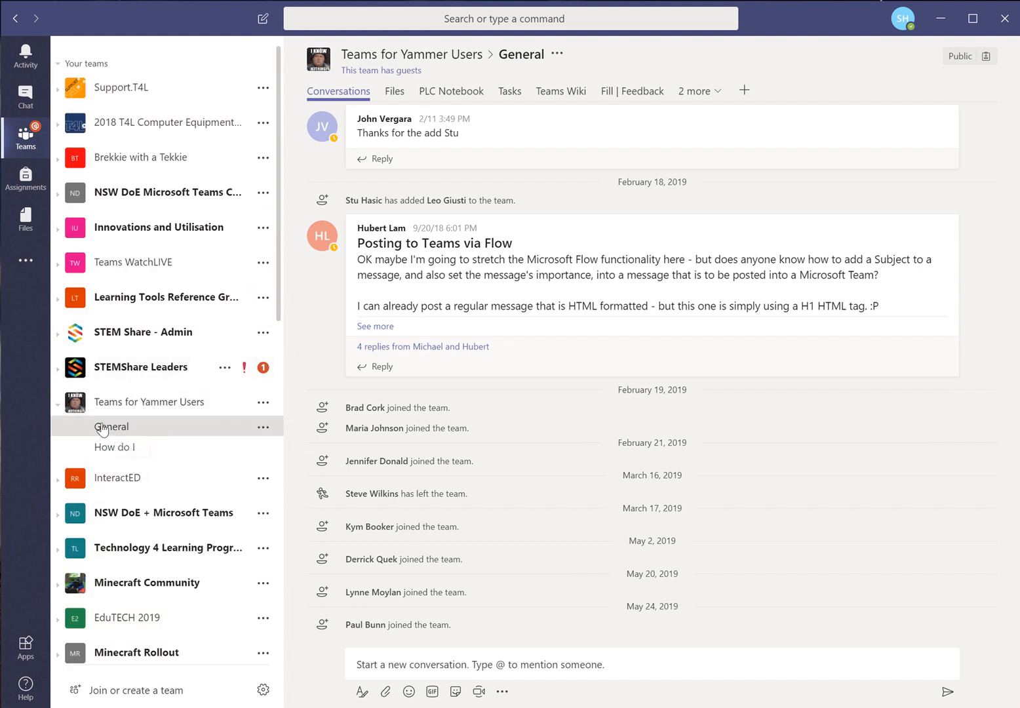
{"action": "mouse_move", "coordinate": [128, 432]}
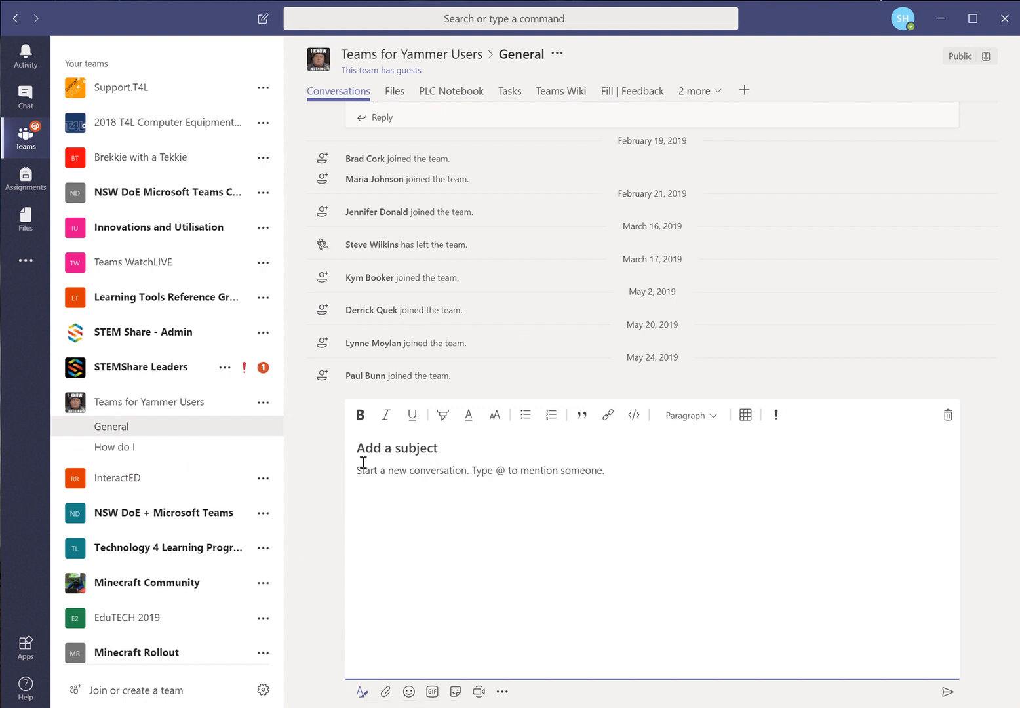
{"action": "mouse_move", "coordinate": [402, 477]}
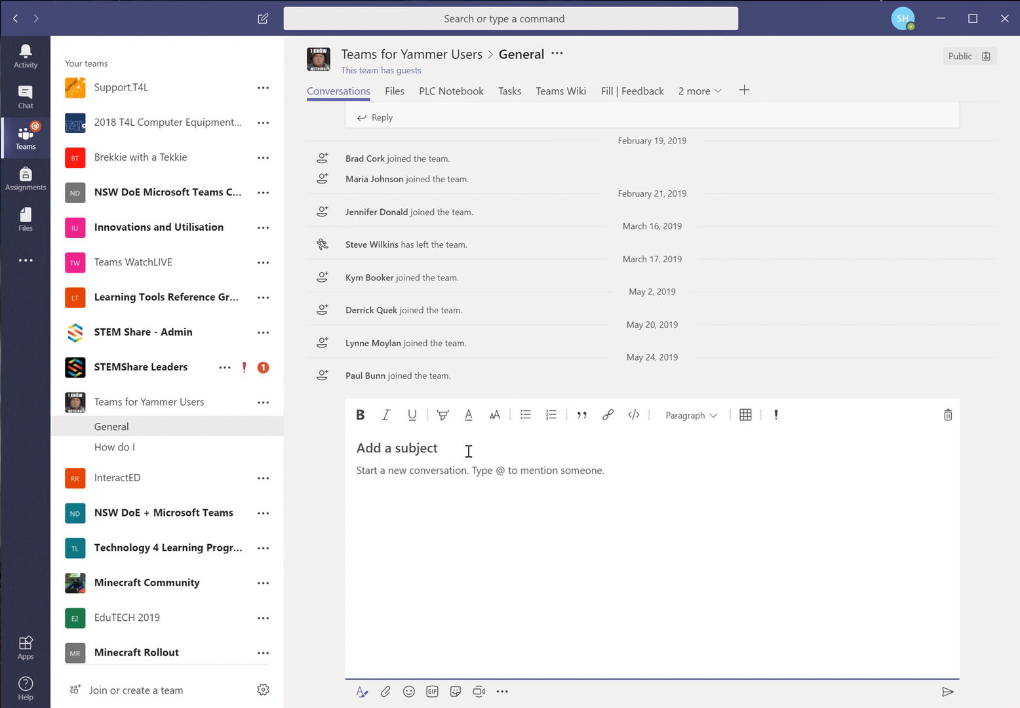
{"action": "type", "text": "Team Meeting at"}
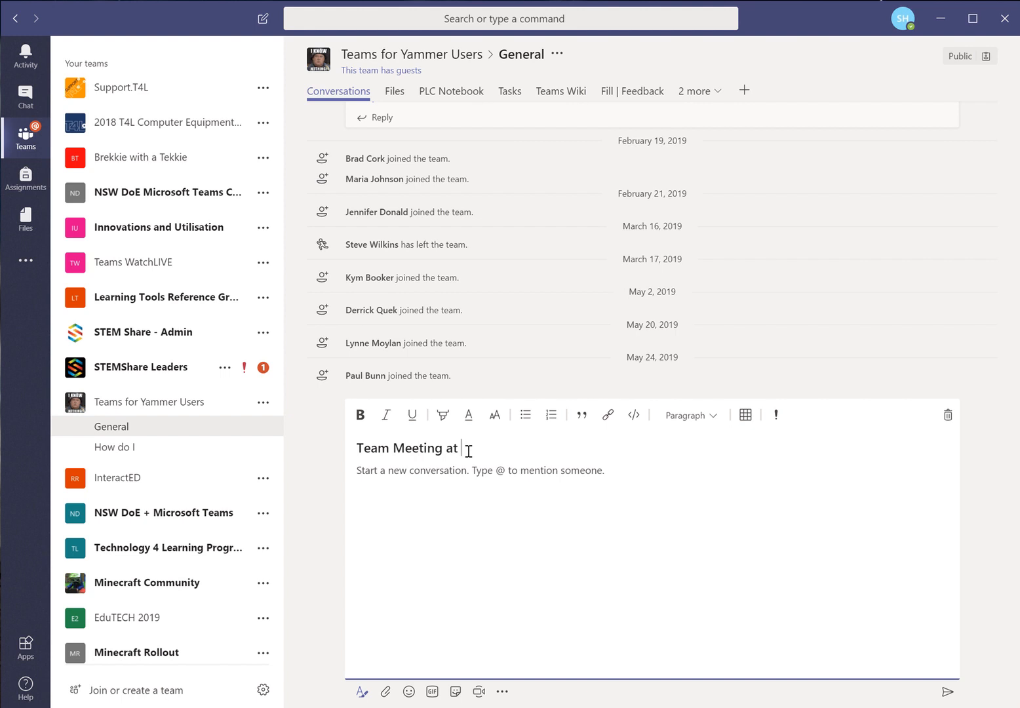
{"action": "type", "text": "11am on"}
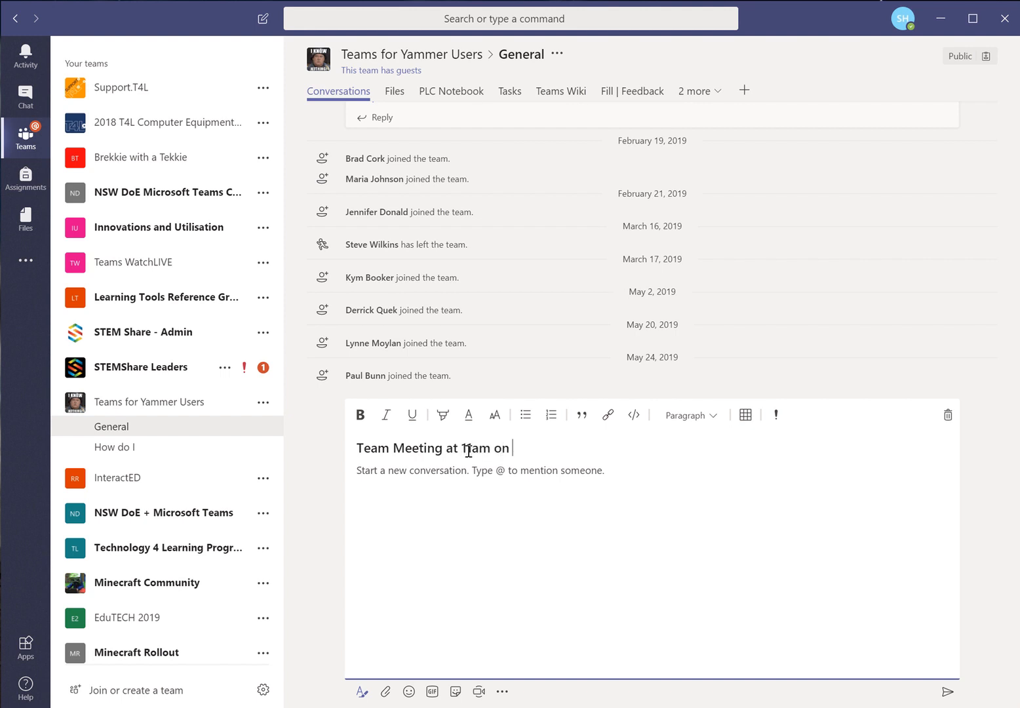
{"action": "type", "text": "Thu"}
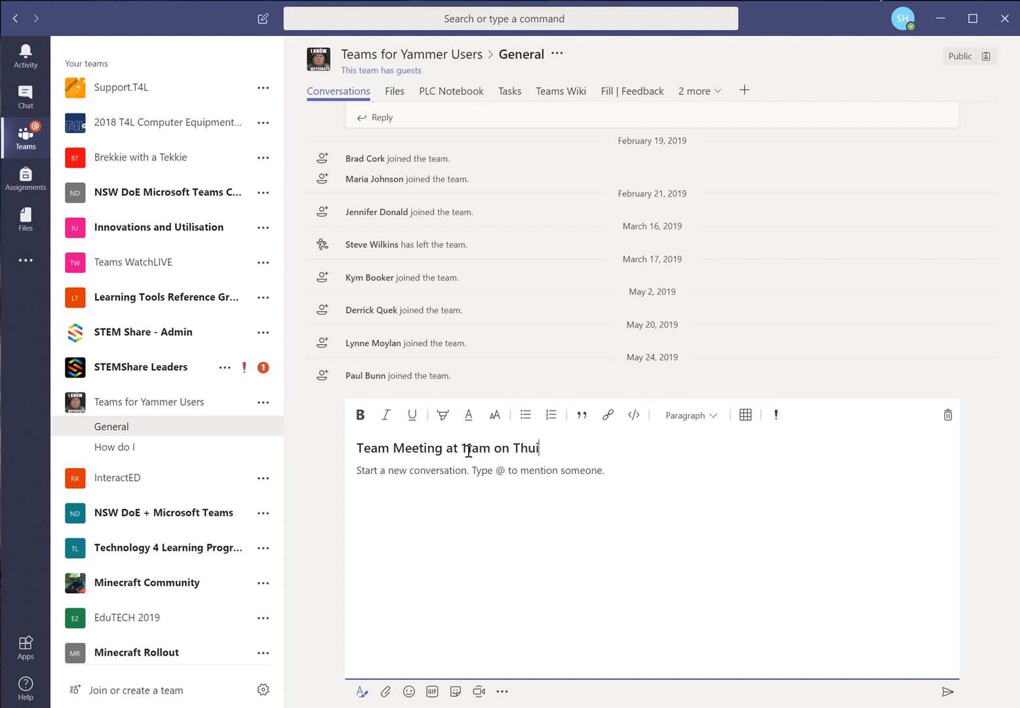
{"action": "type", "text": "Friday 31 May"}
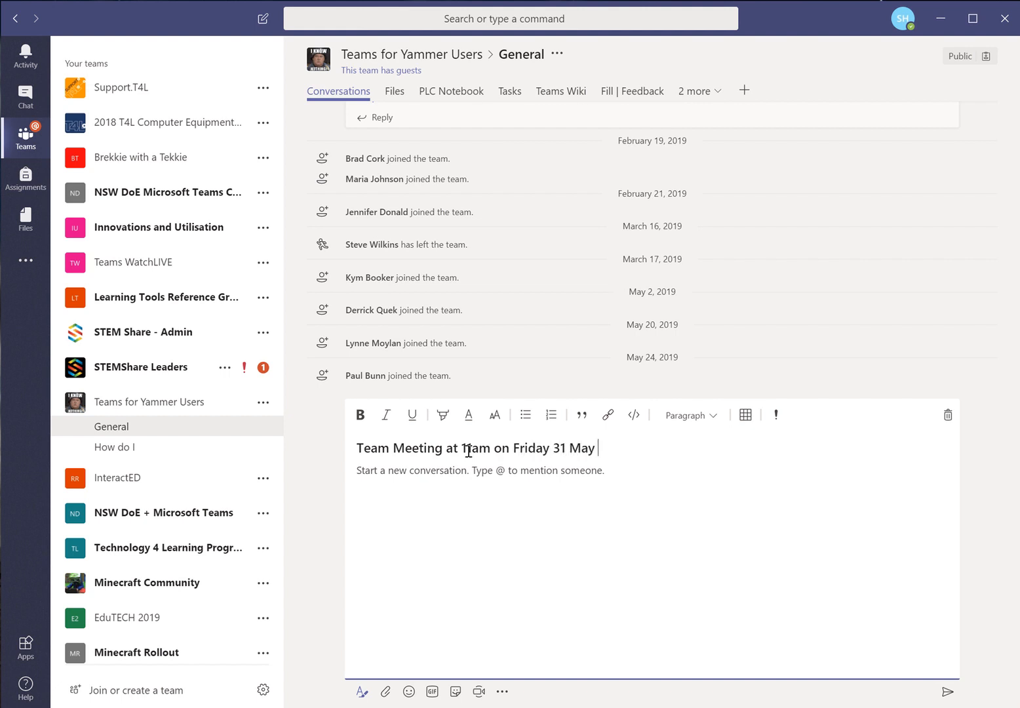
{"action": "type", "text": "20198"}
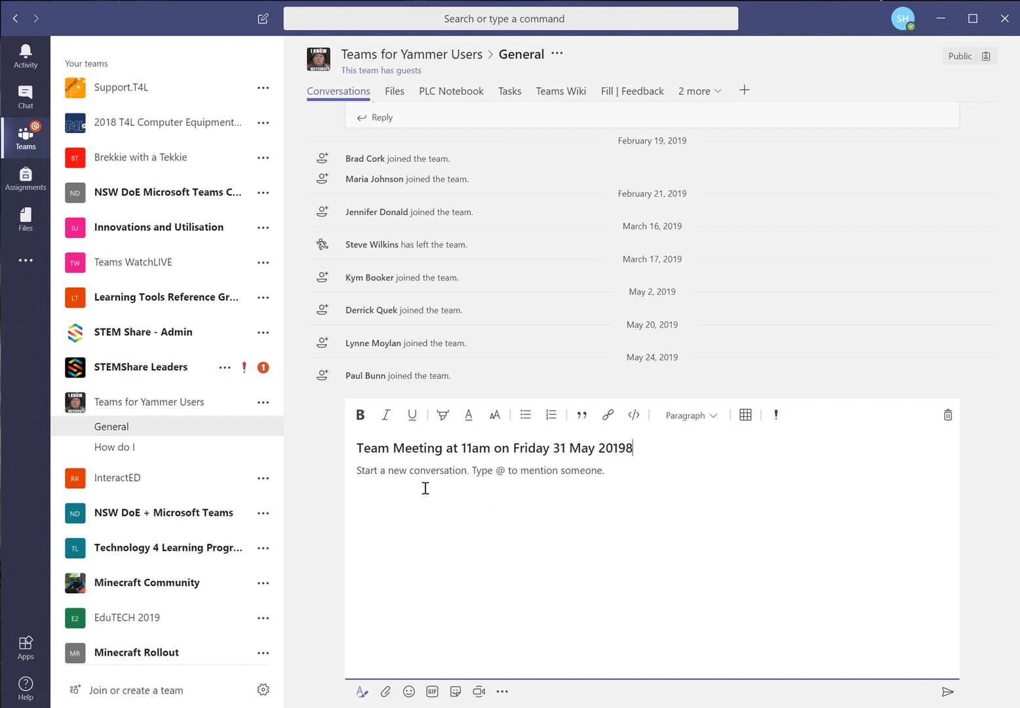
- Write the body: 'Please join the team meeting hosted on Microsoft teams.'
{"action": "left_click", "coordinate": [357, 469]}
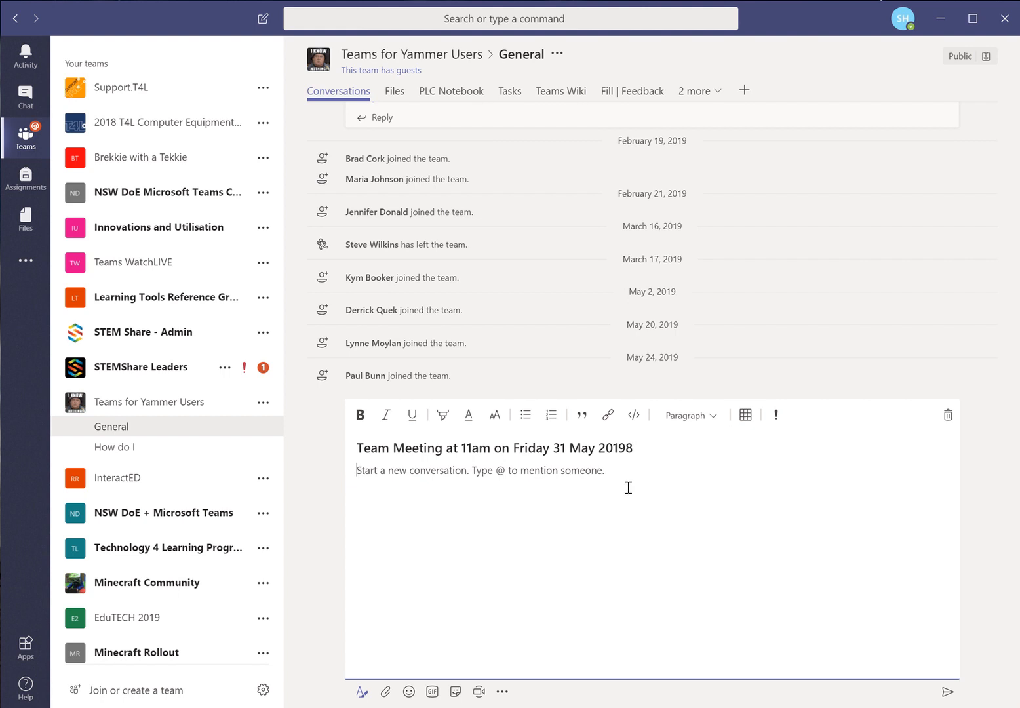
{"action": "type", "text": "Please join us for this"}
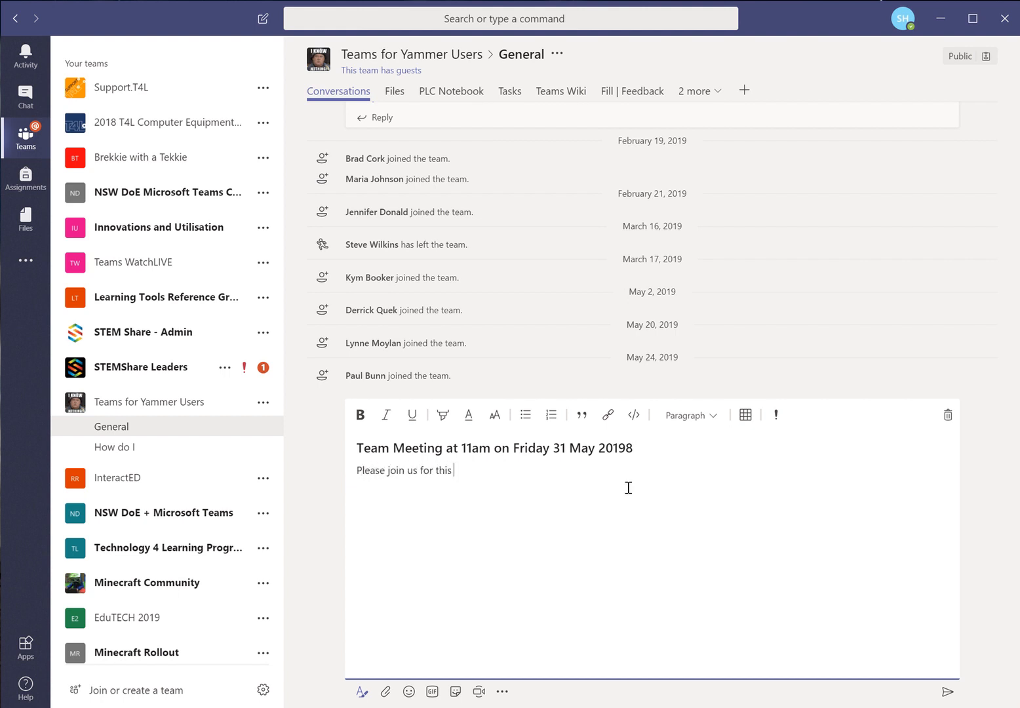
{"action": "type", "text": "team meeting"}
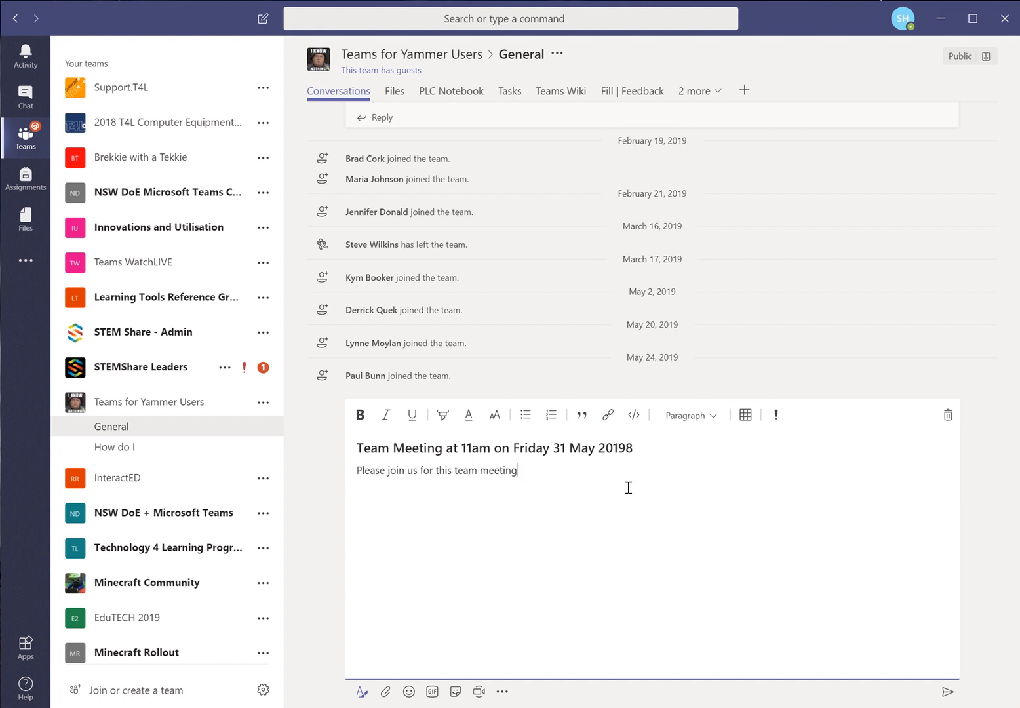
{"action": "type", "text": "host"}
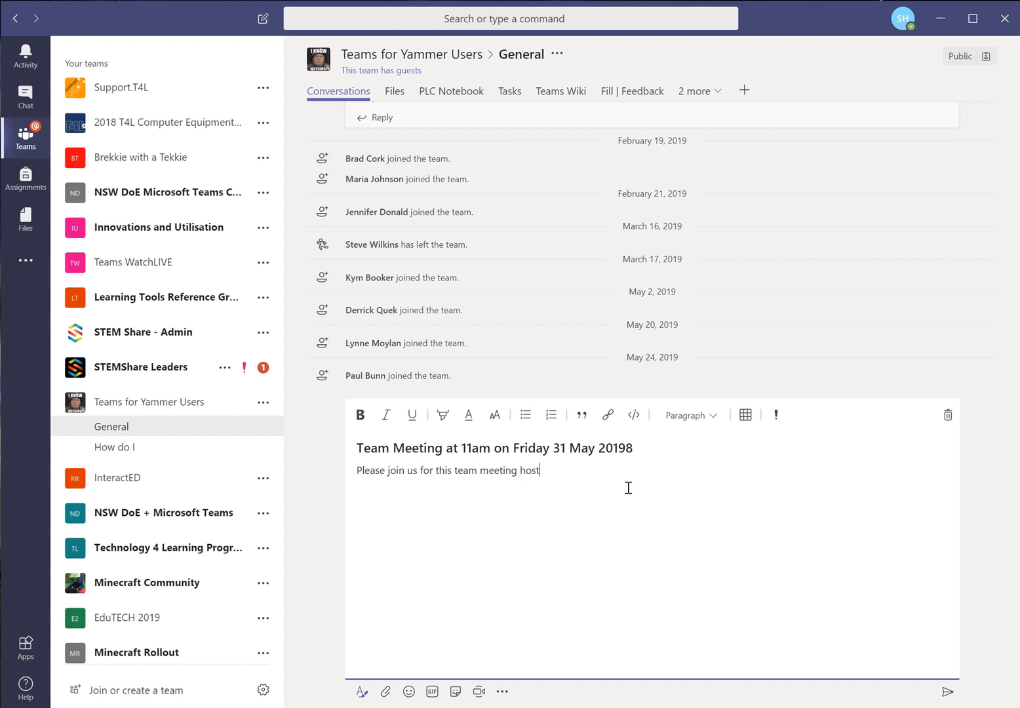
{"action": "type", "text": "ed on Micros"}
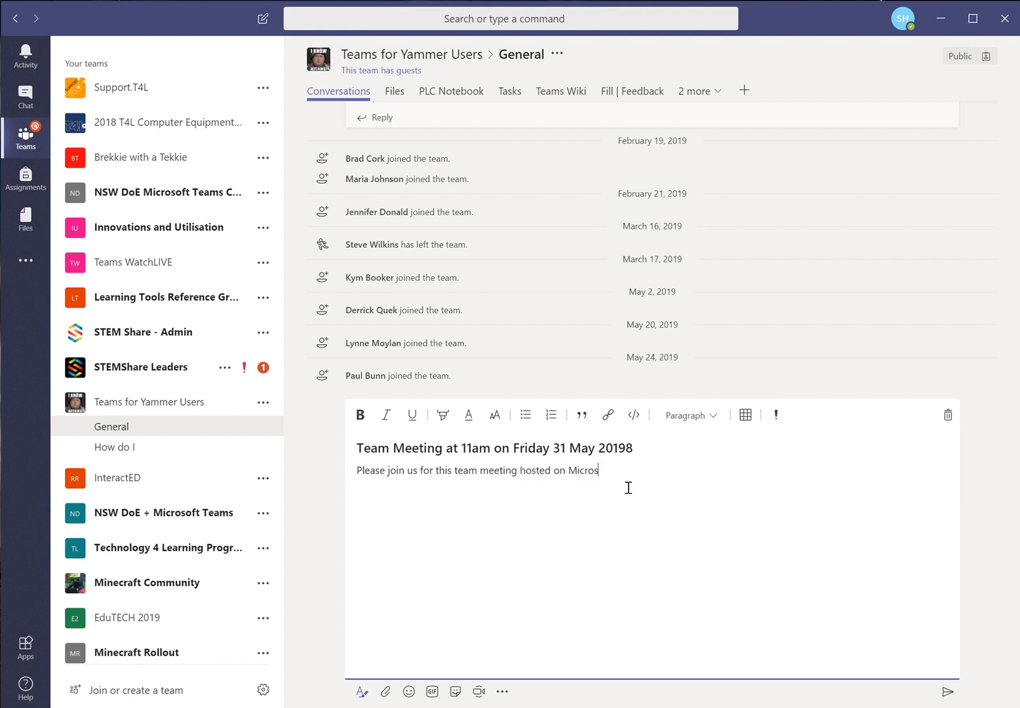
{"action": "type", "text": "oft teams."}
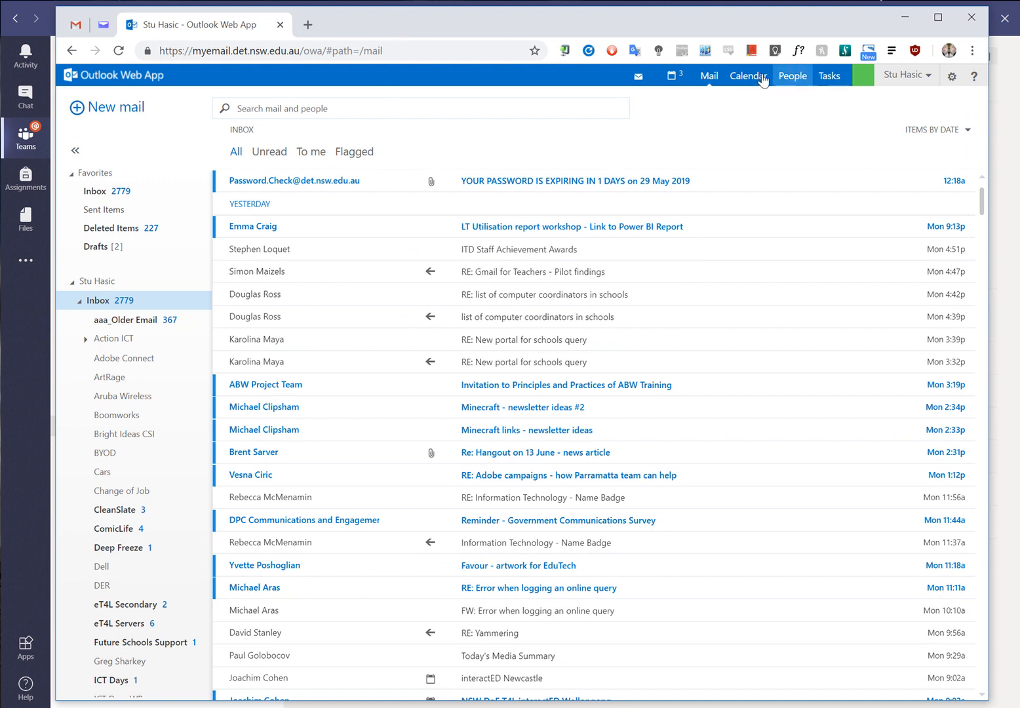
- Create a calendar event titled 'Team meeting hosted on Teams' for Fri 31/05/2019 at 11:00 AM
{"action": "left_click", "coordinate": [747, 76]}
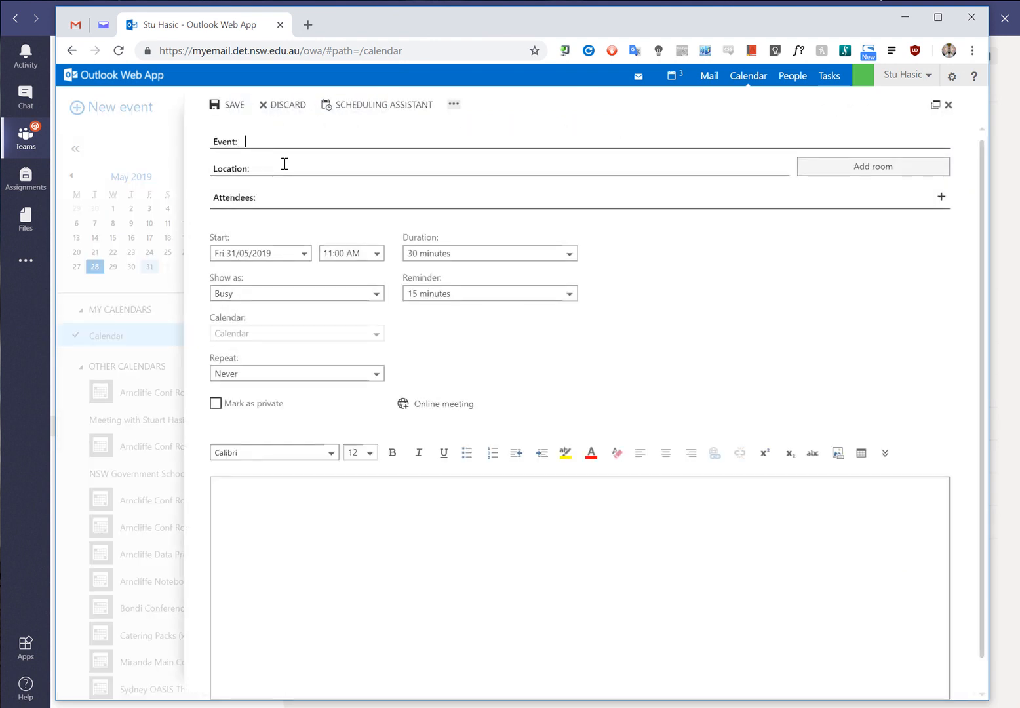
{"action": "type", "text": "T"}
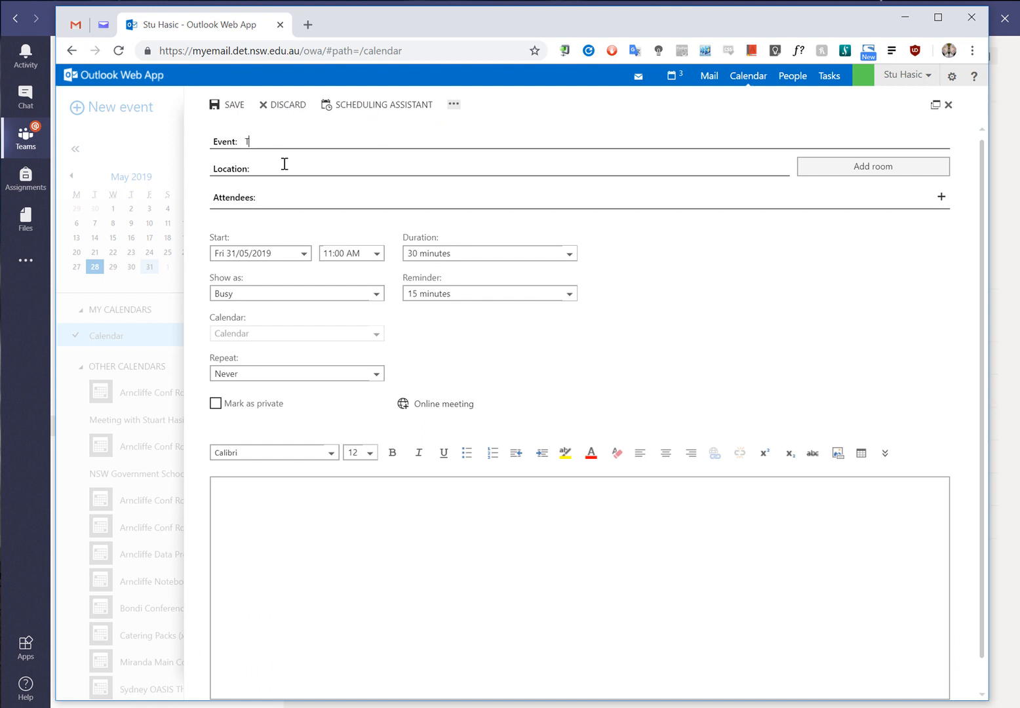
{"action": "type", "text": "eam meeting hosted on Teams"}
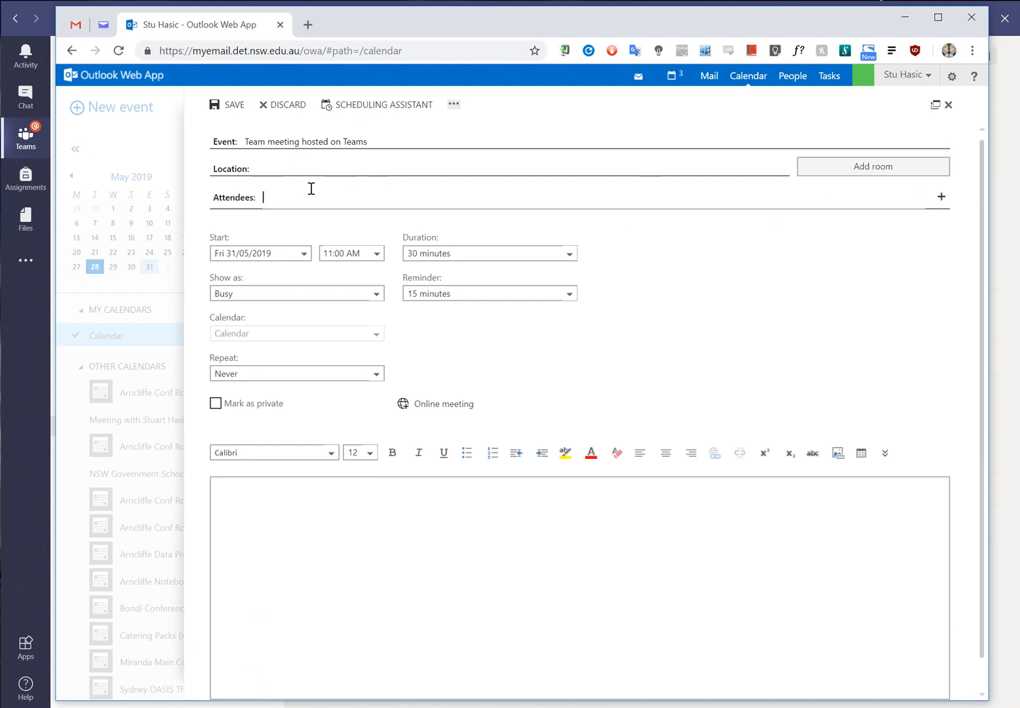
{"action": "mouse_move", "coordinate": [889, 191]}
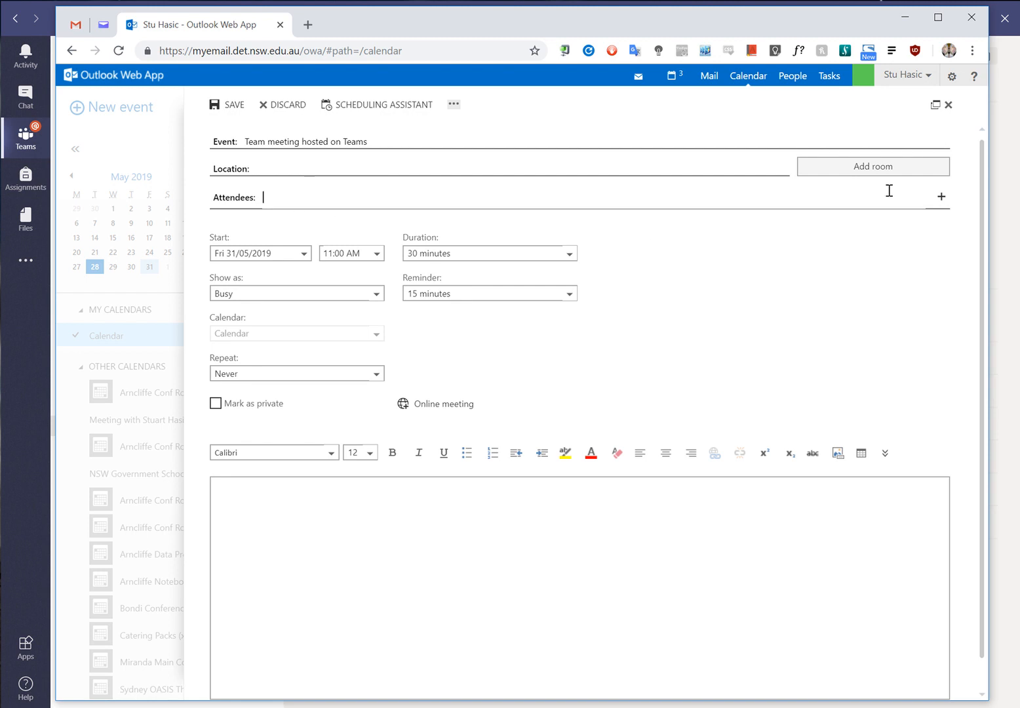
{"action": "left_click", "coordinate": [946, 104]}
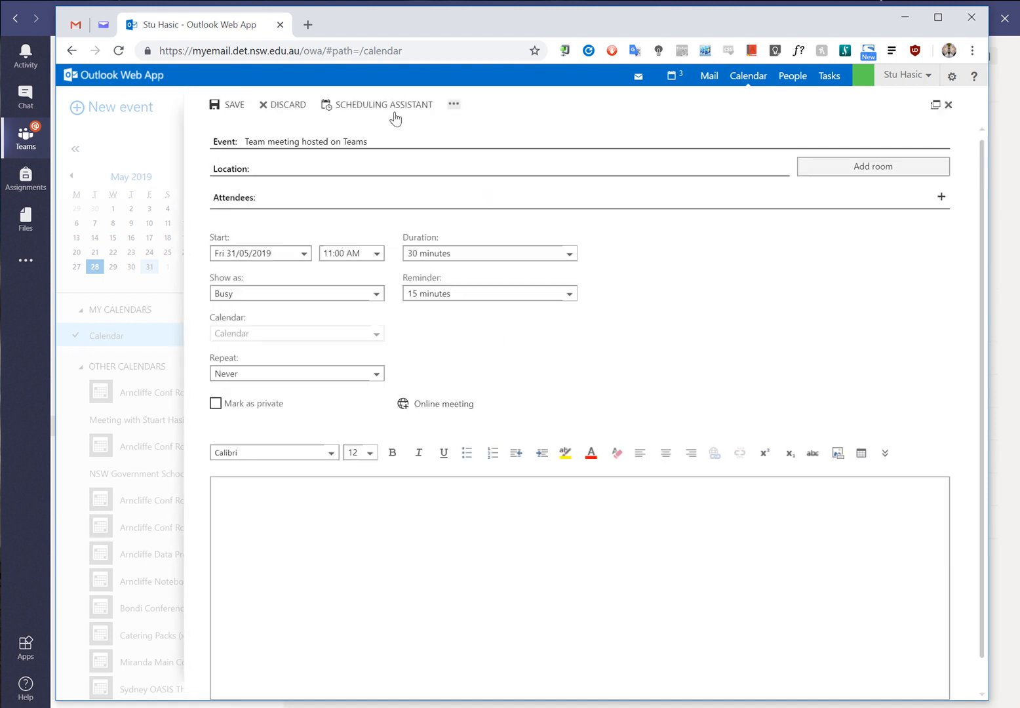
{"action": "mouse_move", "coordinate": [335, 185]}
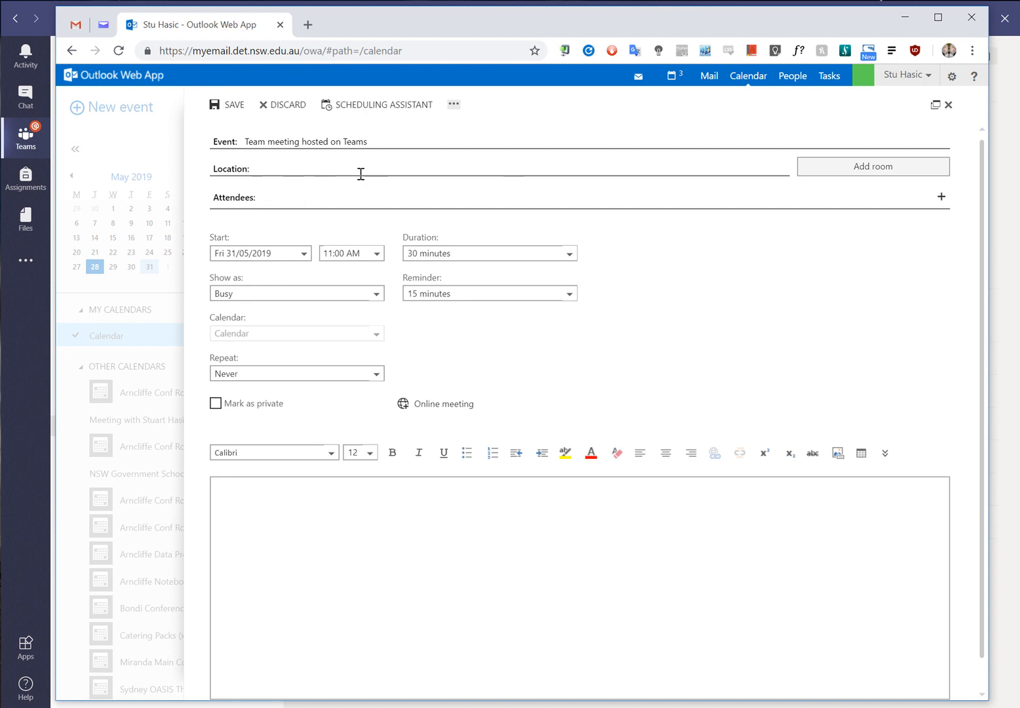
{"action": "mouse_move", "coordinate": [317, 180]}
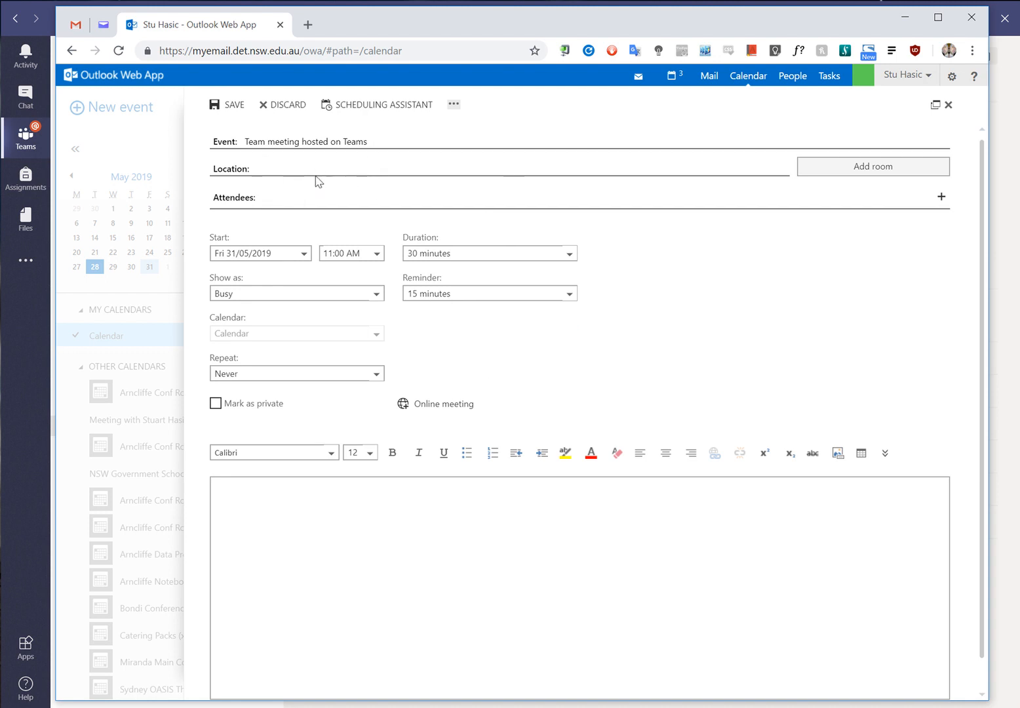
{"action": "mouse_move", "coordinate": [907, 29]}
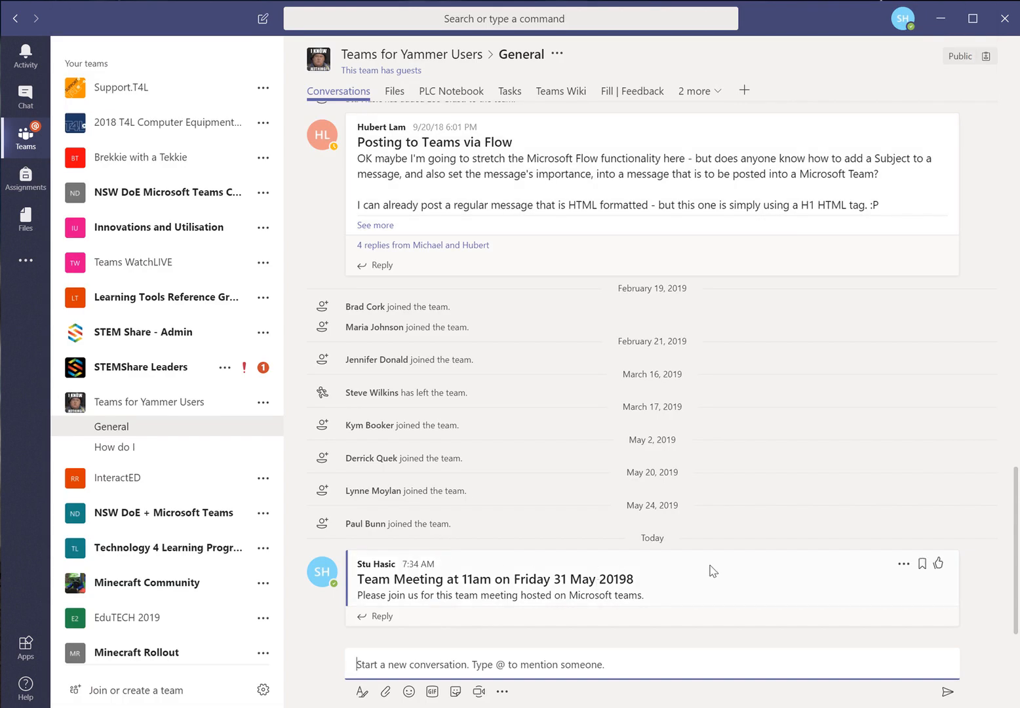
{"action": "mouse_move", "coordinate": [899, 579]}
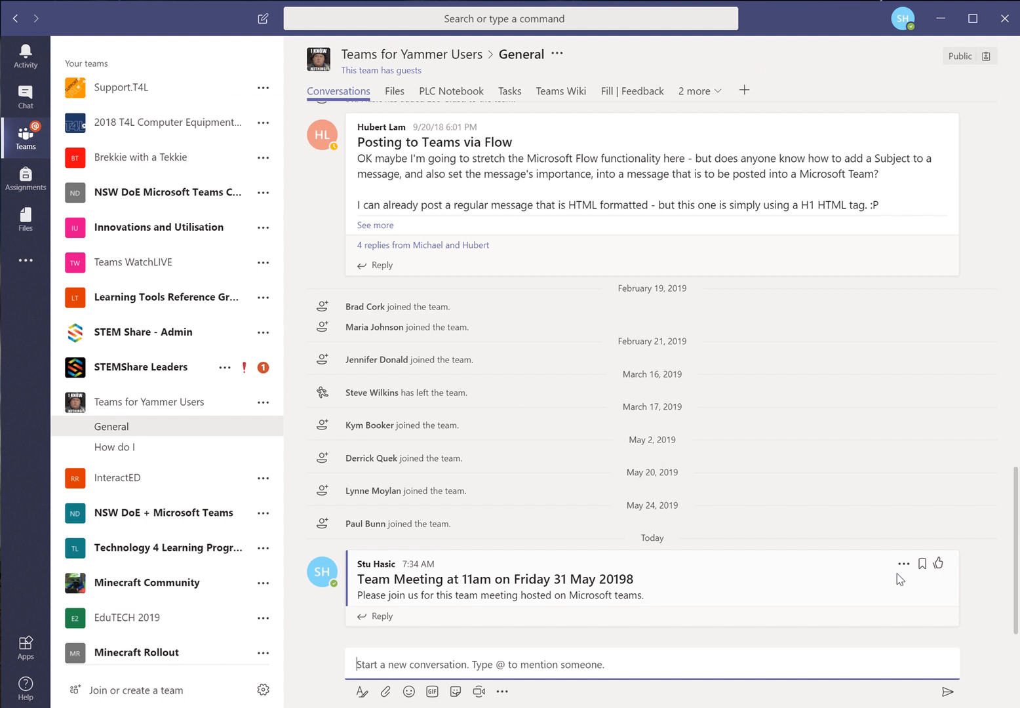
- Copy a link to the Team Meeting post via More options and return to the Outlook event
{"action": "left_click", "coordinate": [902, 564]}
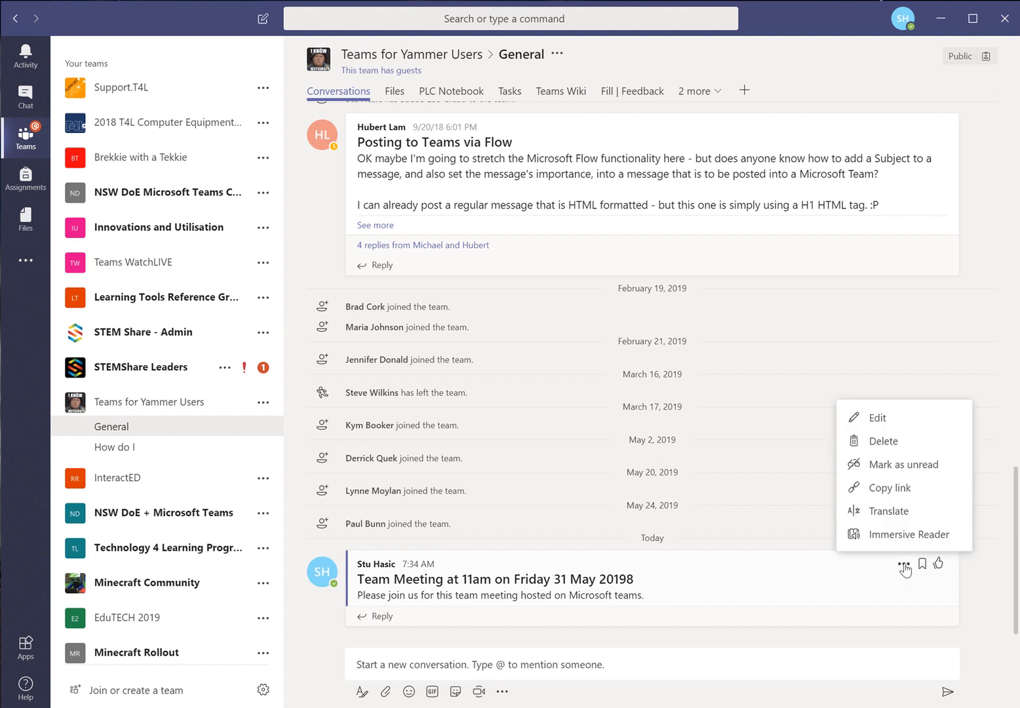
{"action": "mouse_move", "coordinate": [889, 488]}
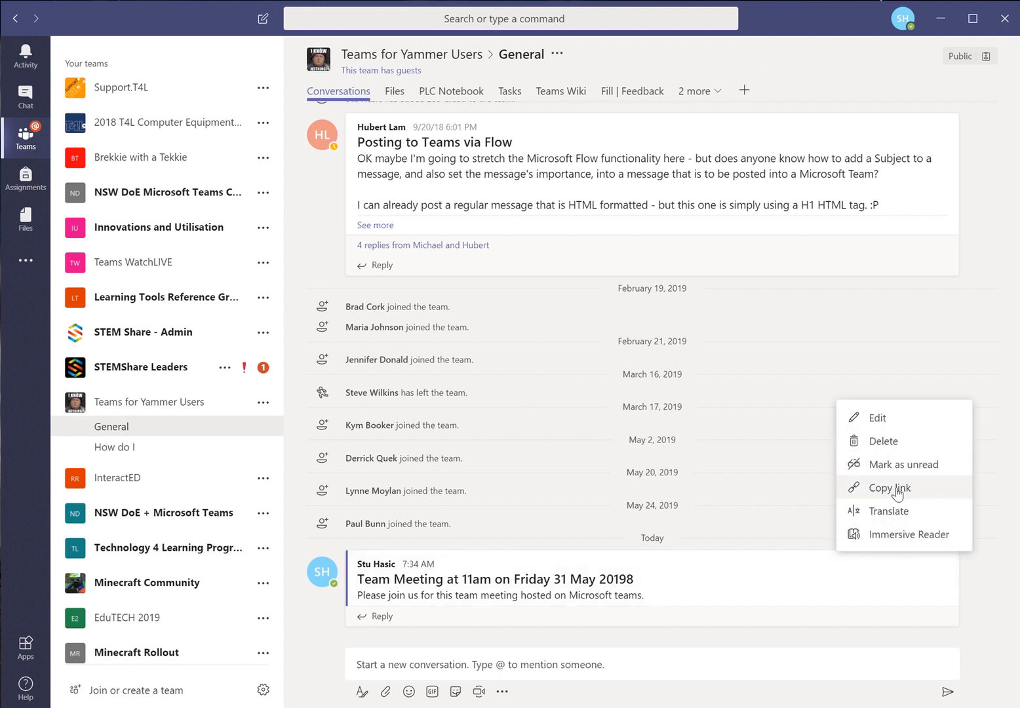
{"action": "left_click", "coordinate": [888, 487]}
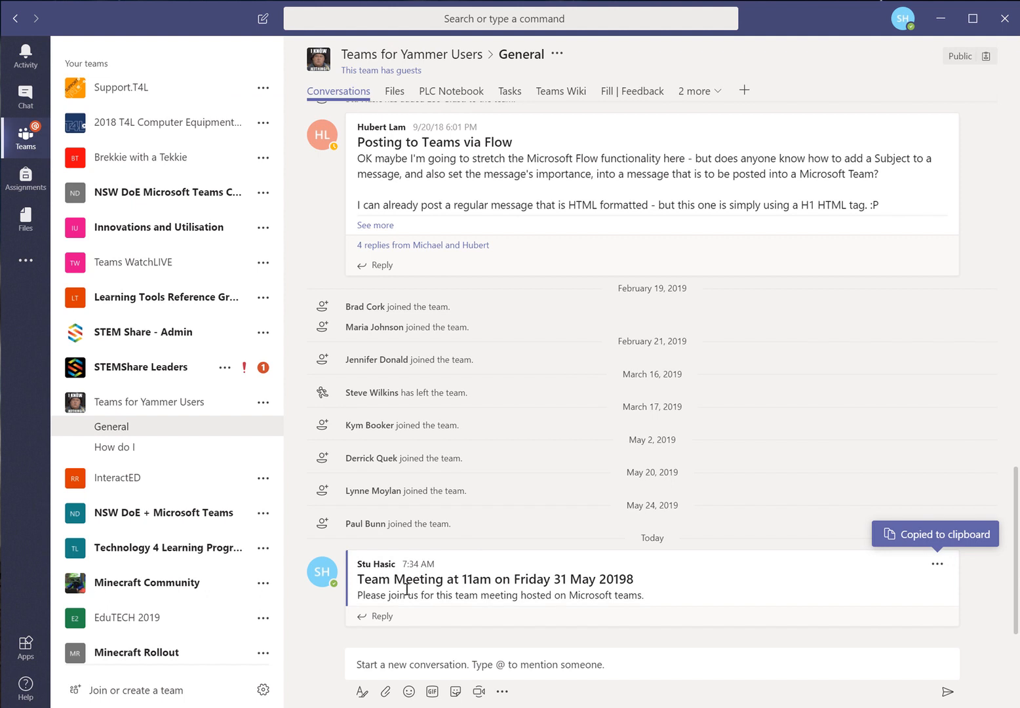
{"action": "mouse_move", "coordinate": [482, 596]}
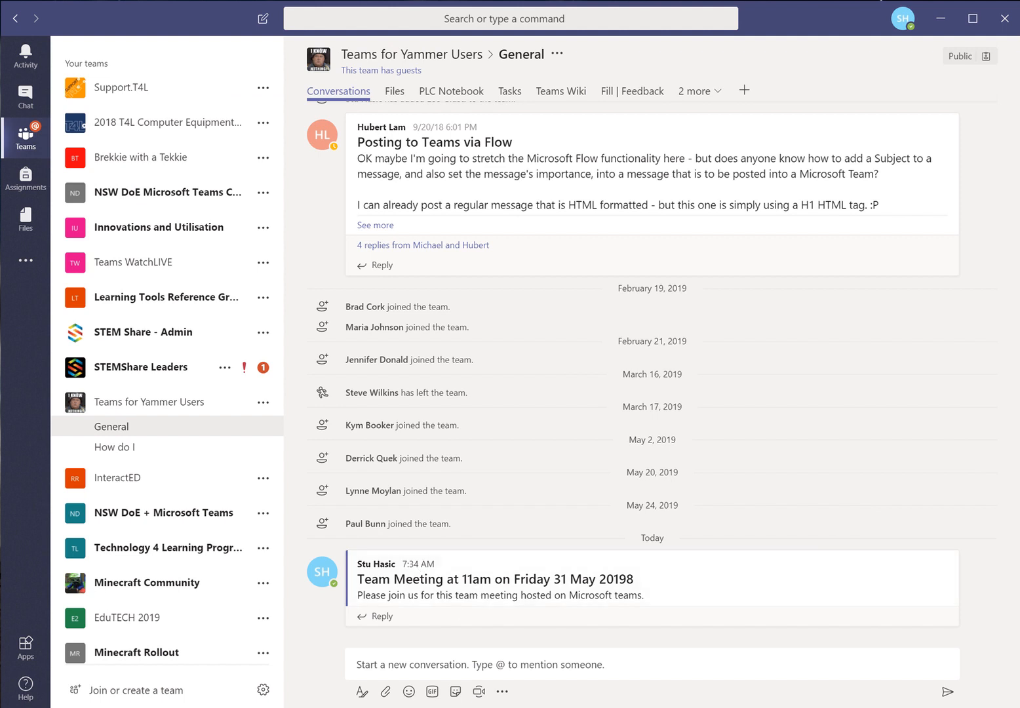
{"action": "left_click", "coordinate": [197, 23]}
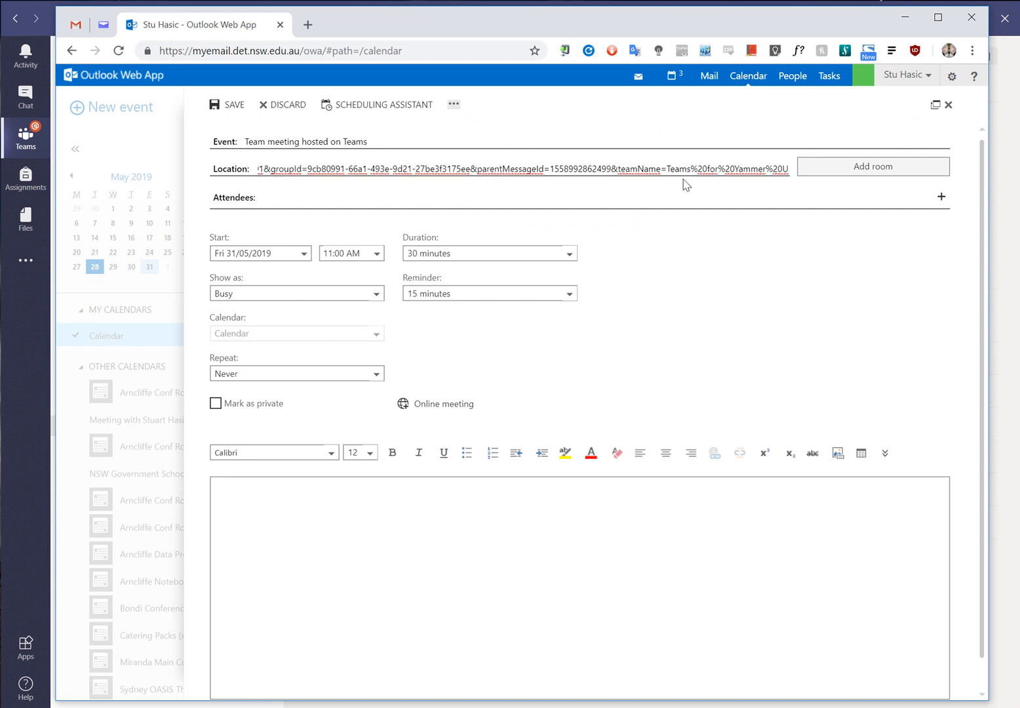
- Add an invitation line with the pasted post link to the event body and save it
{"action": "type", "text": "Ple"}
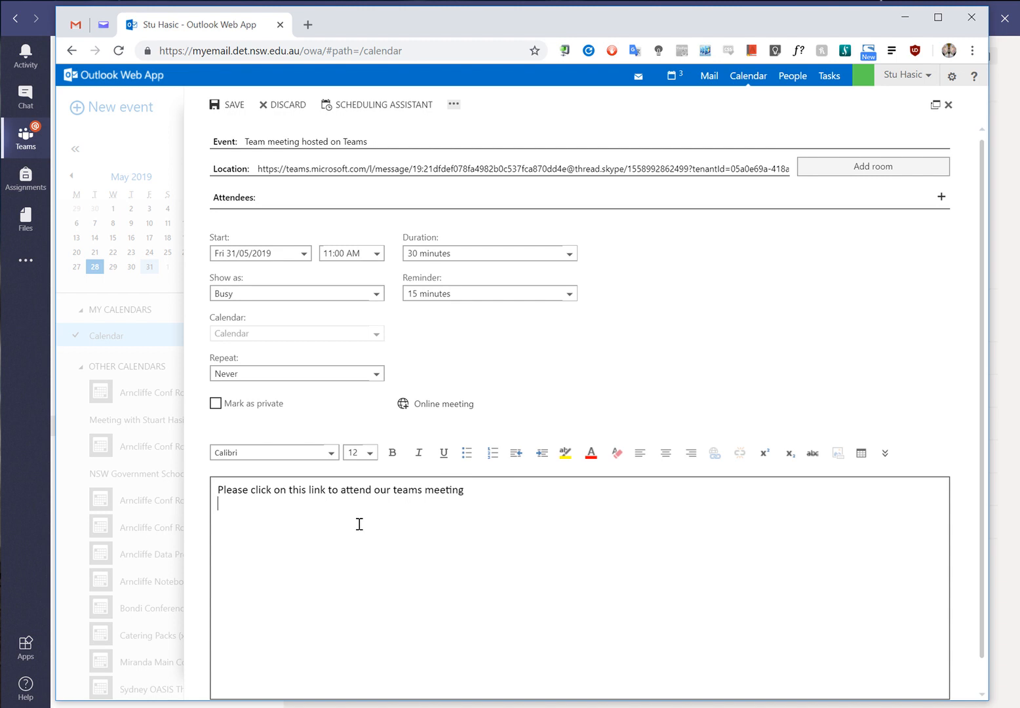
{"action": "key", "text": "ctrl+v"}
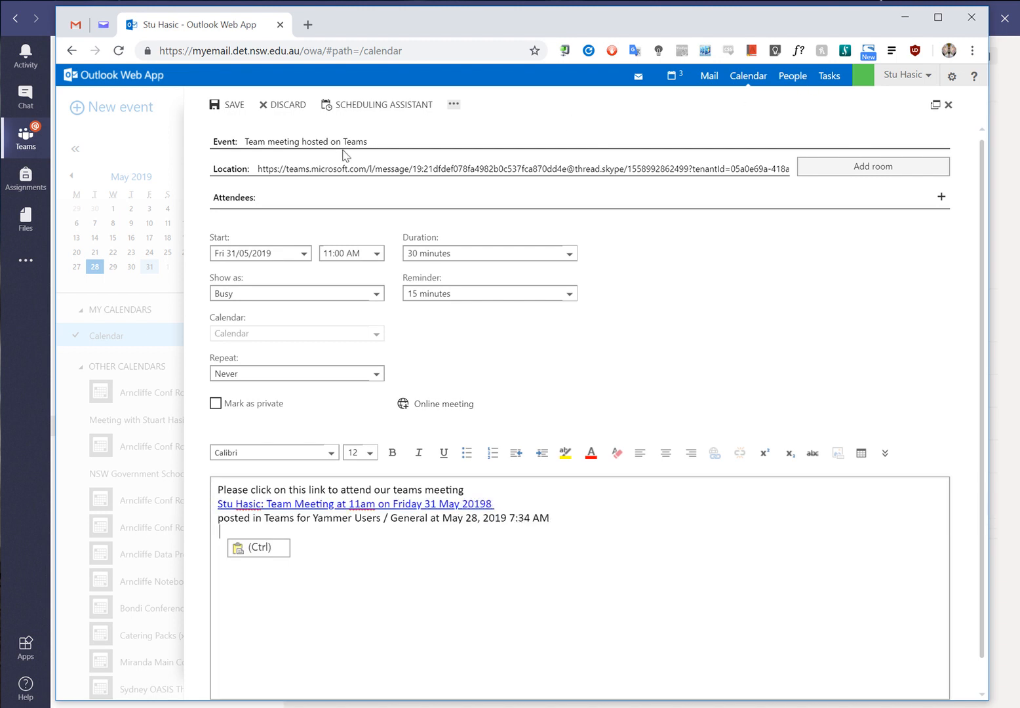
{"action": "left_click", "coordinate": [226, 105]}
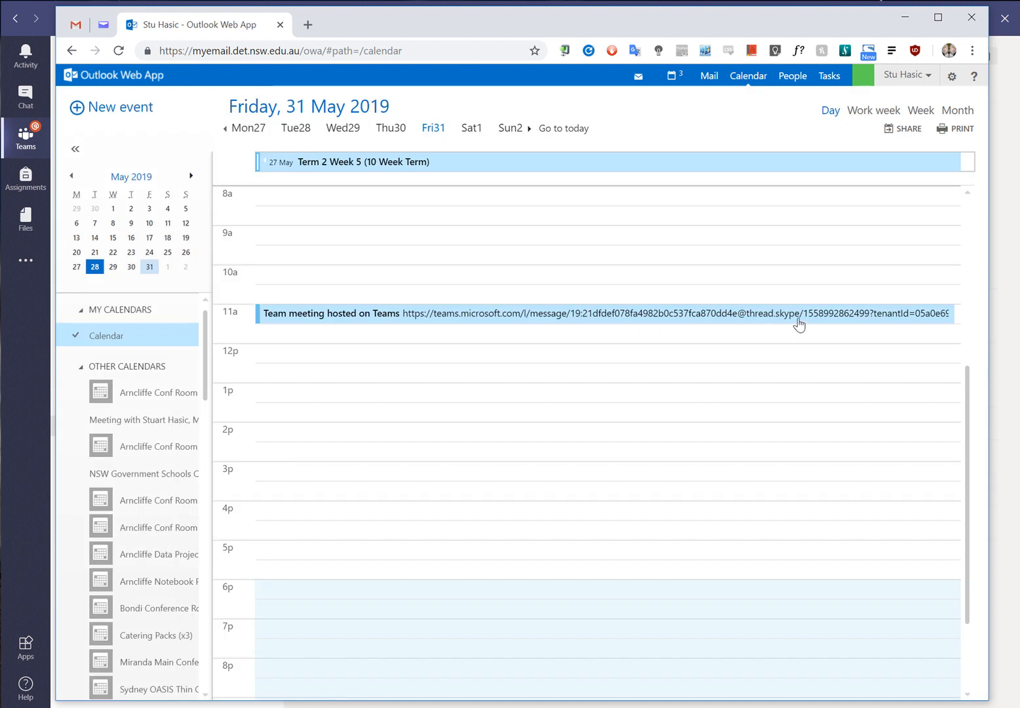
{"action": "mouse_move", "coordinate": [332, 328]}
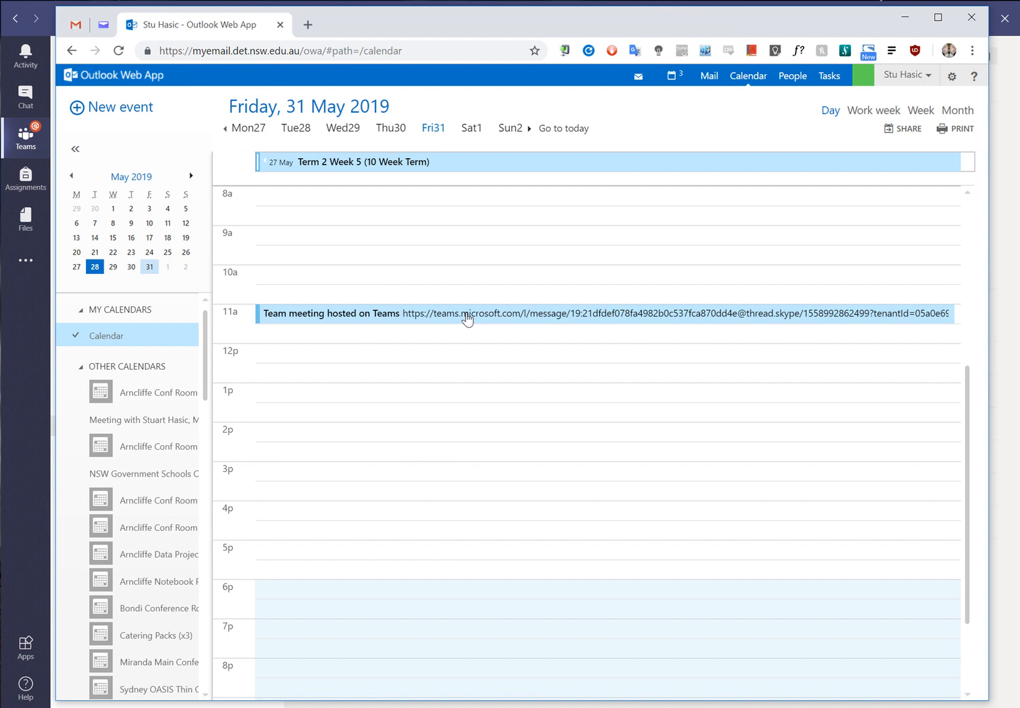
{"action": "mouse_move", "coordinate": [403, 282]}
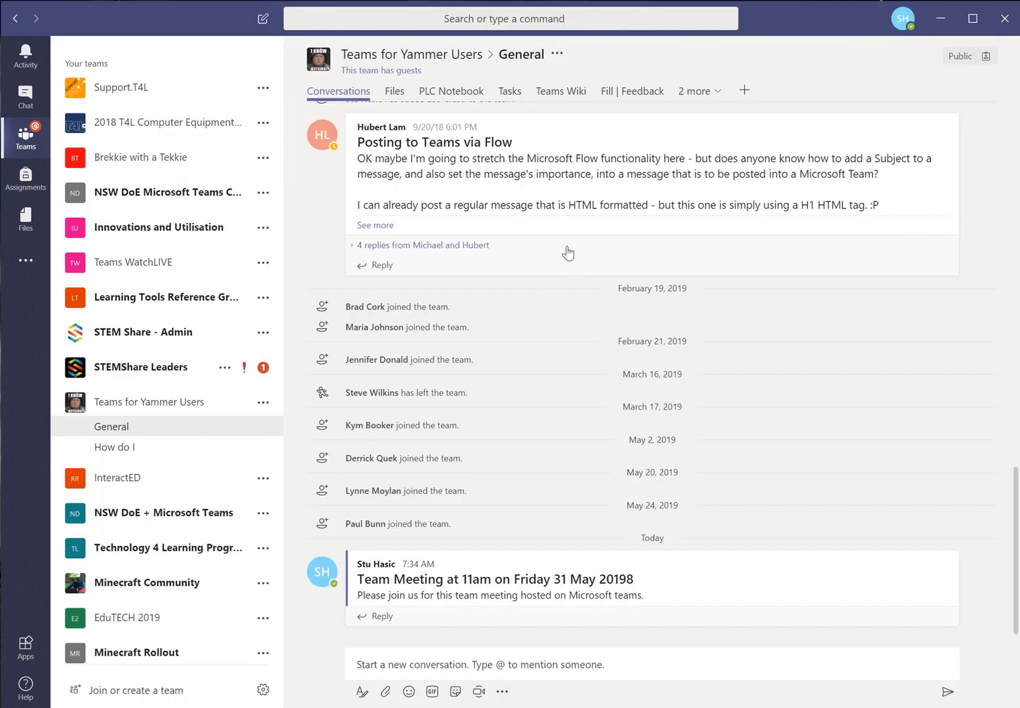
{"action": "mouse_move", "coordinate": [520, 456]}
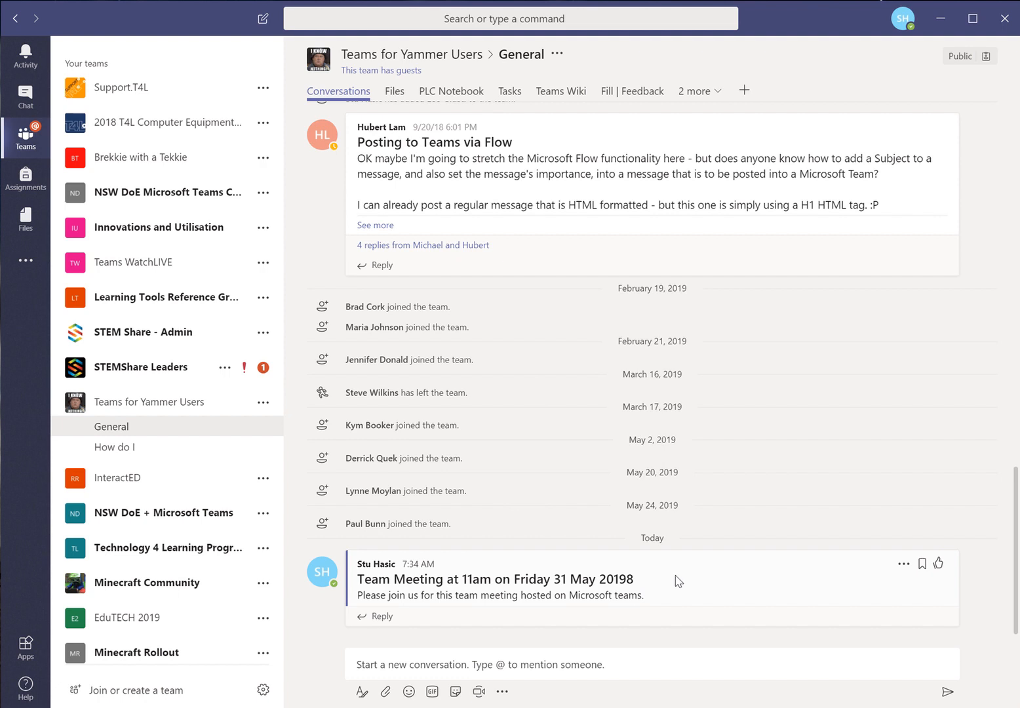
{"action": "mouse_move", "coordinate": [383, 616]}
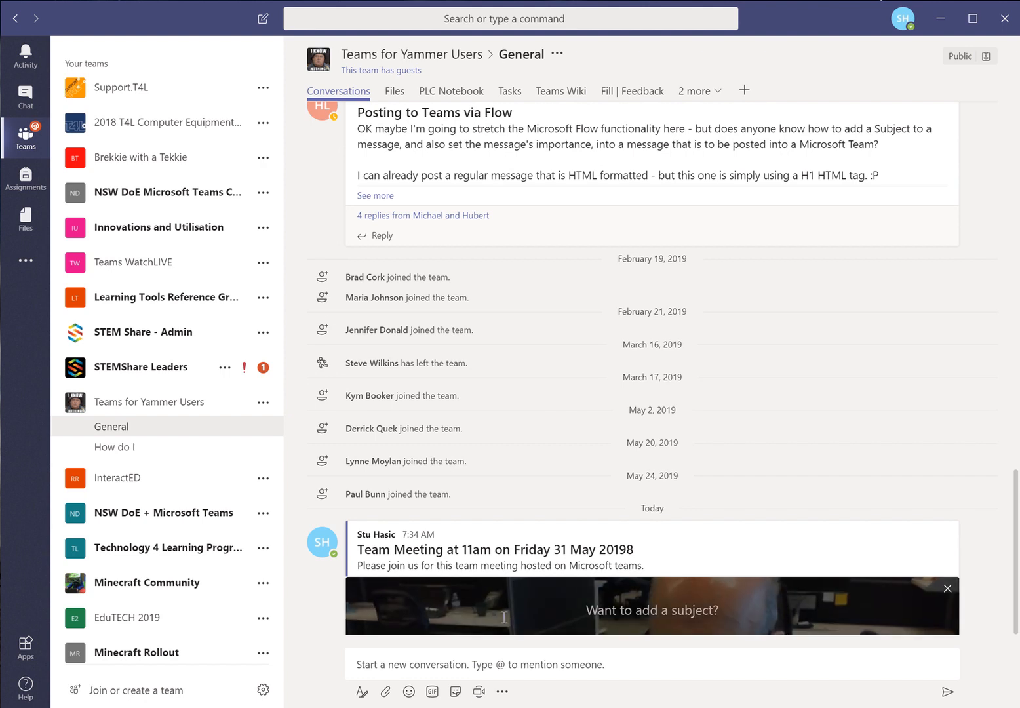
- Start a Meet Now meeting titled 'Team Meeting starting' in the post's thread
{"action": "type", "text": "Team Meeting starting"}
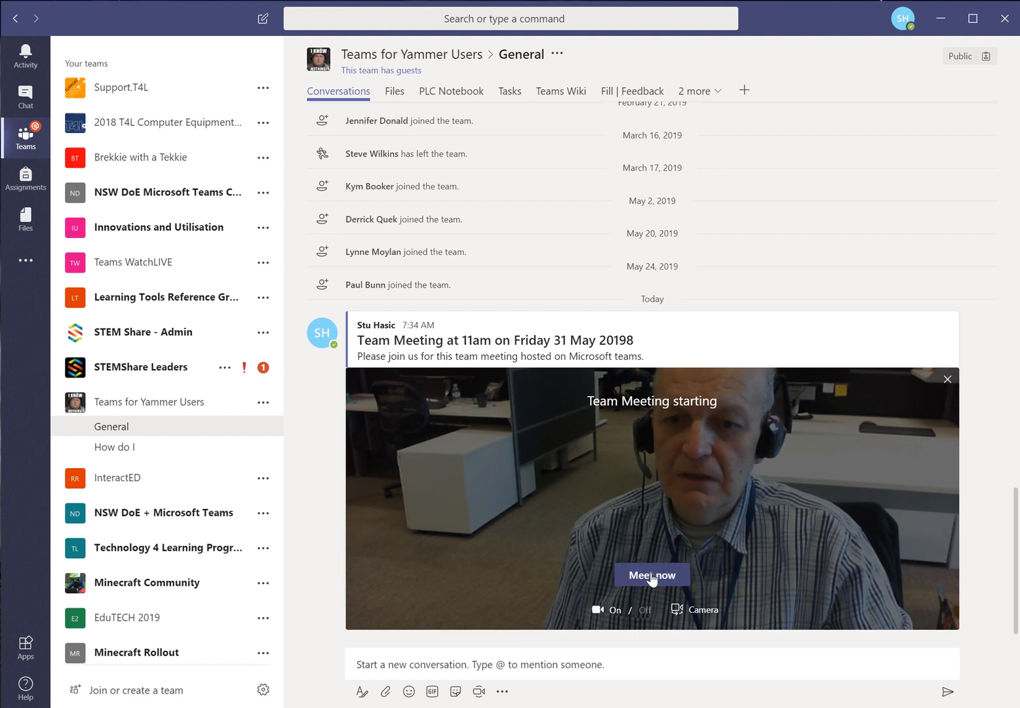
{"action": "left_click", "coordinate": [652, 574]}
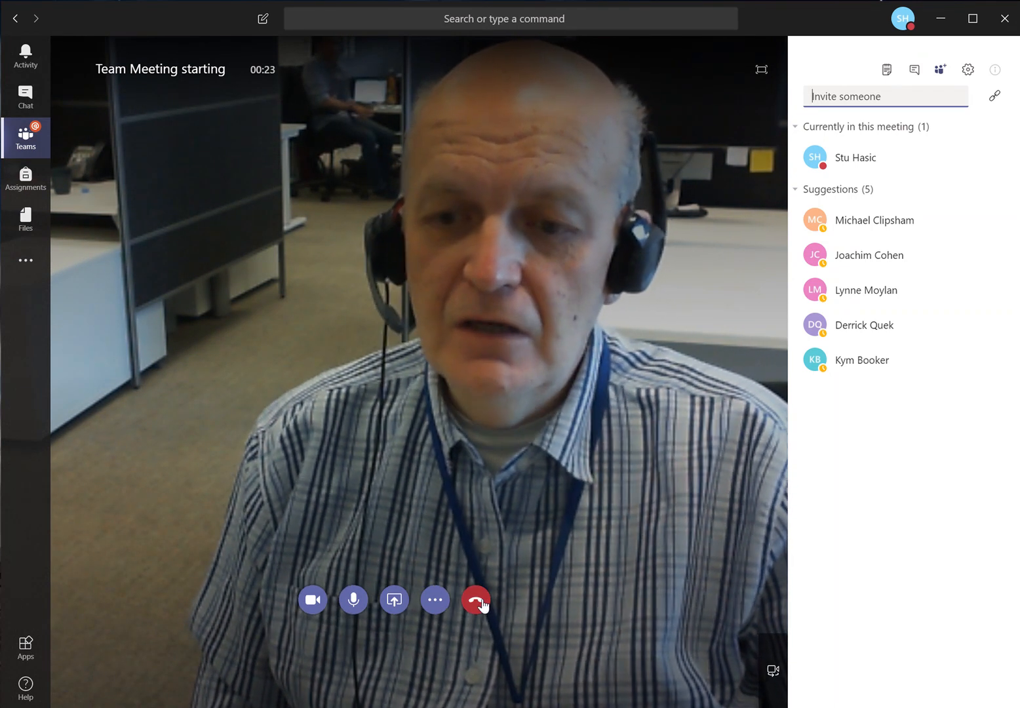
- Hang up to leave the call and return to the General channel
{"action": "left_click", "coordinate": [475, 599]}
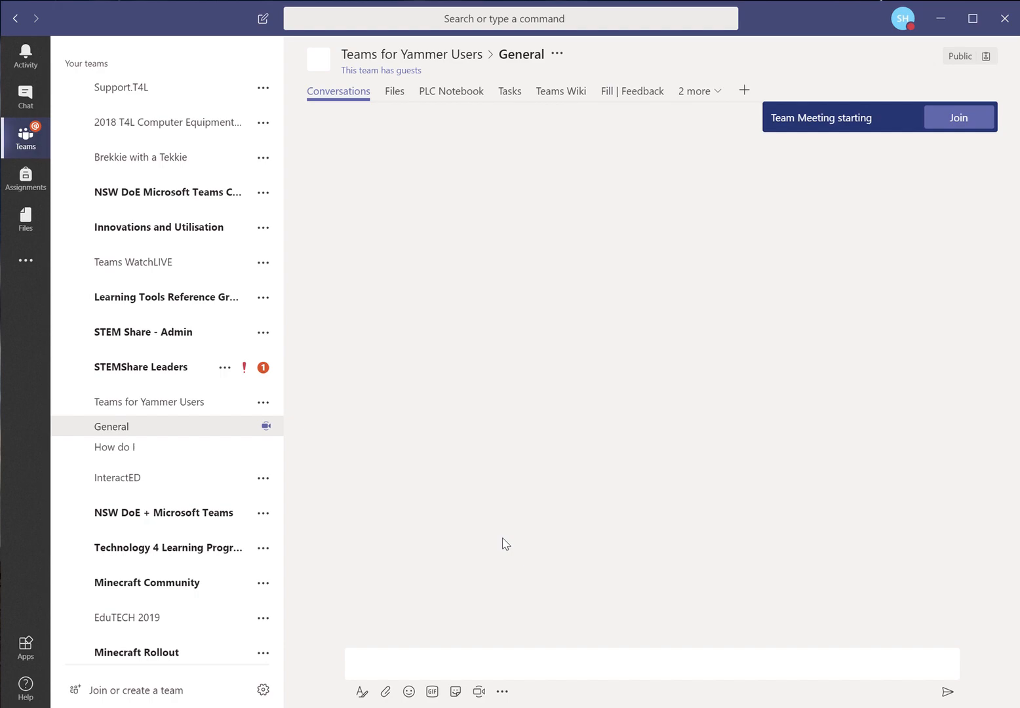